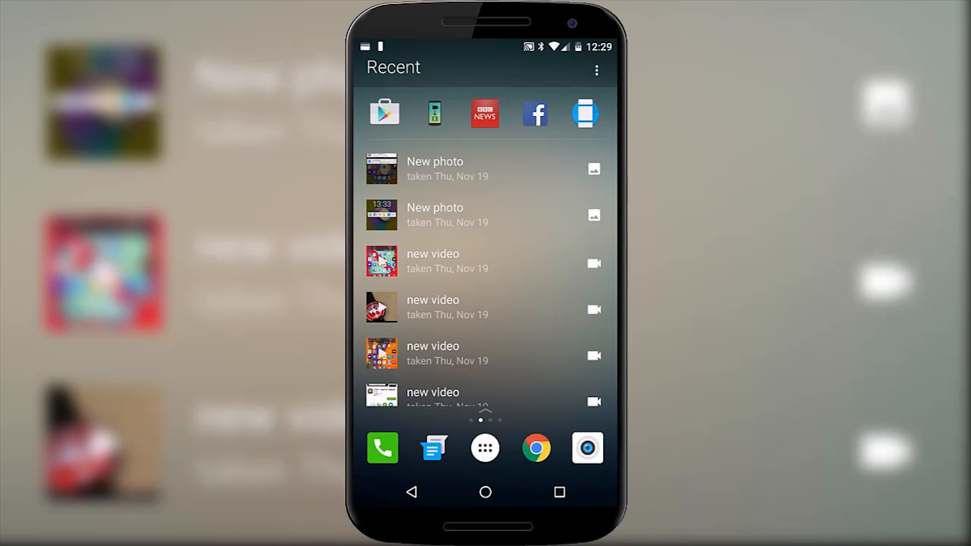
# Step: Tour Arrow's app drawer and home edit mode, unhide the Notes & Reminders page, then open settings
pyautogui.click(485, 447)
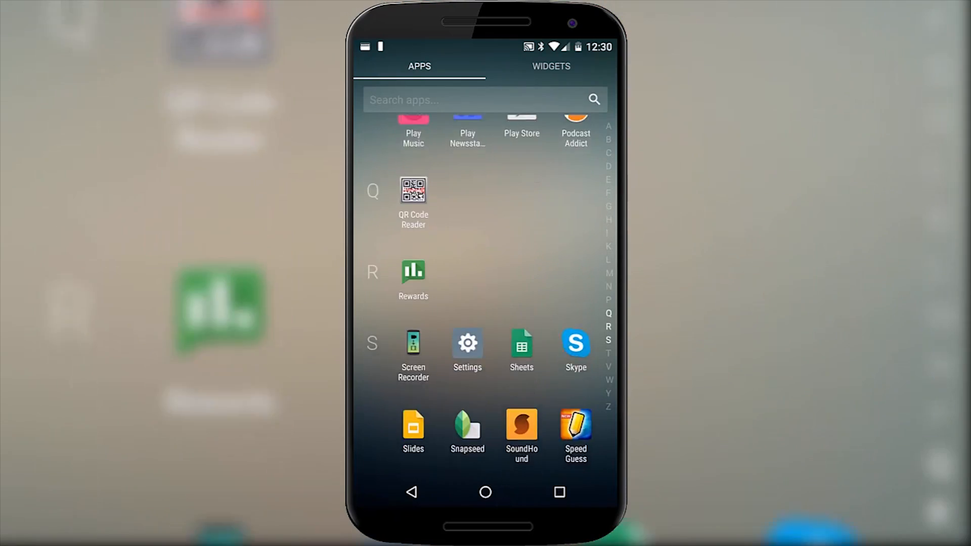
pyautogui.scroll(3)
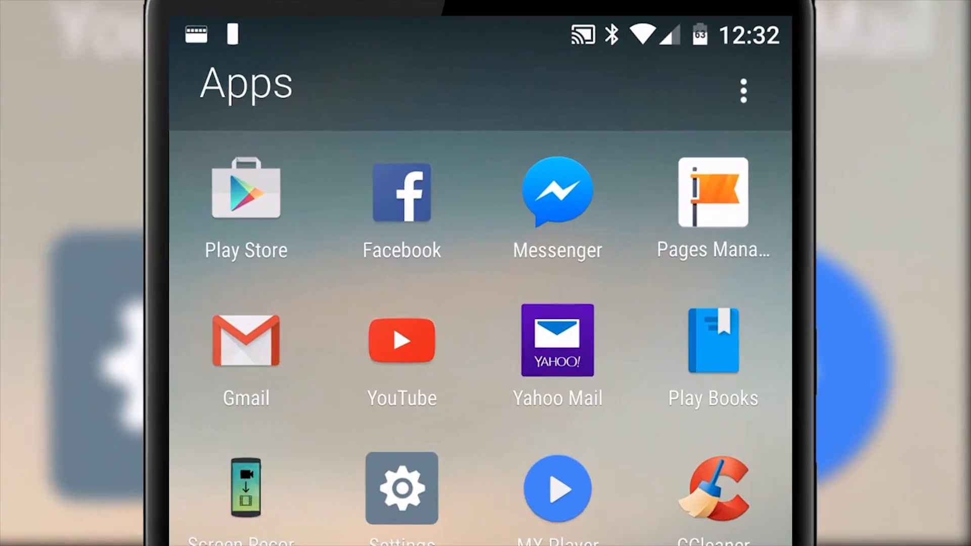
pyautogui.click(742, 90)
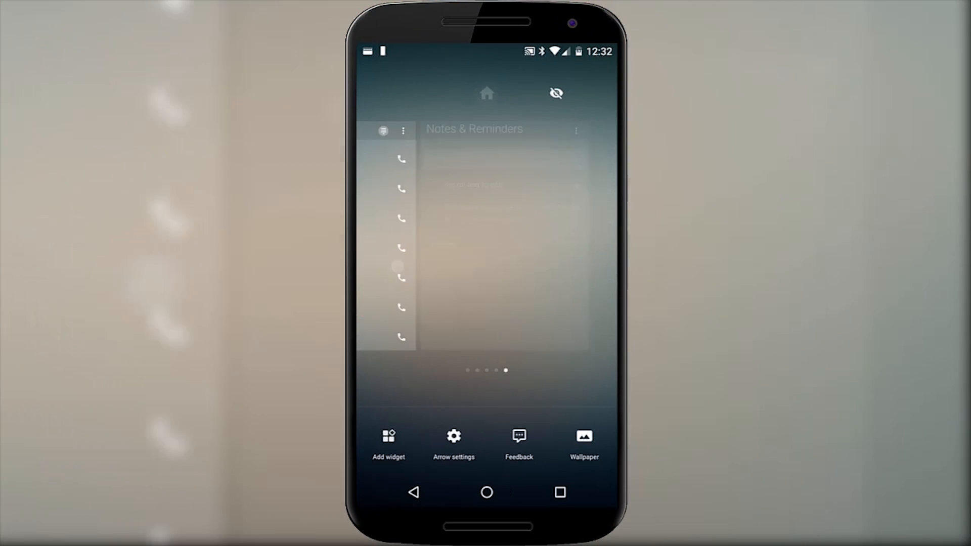
pyautogui.click(555, 93)
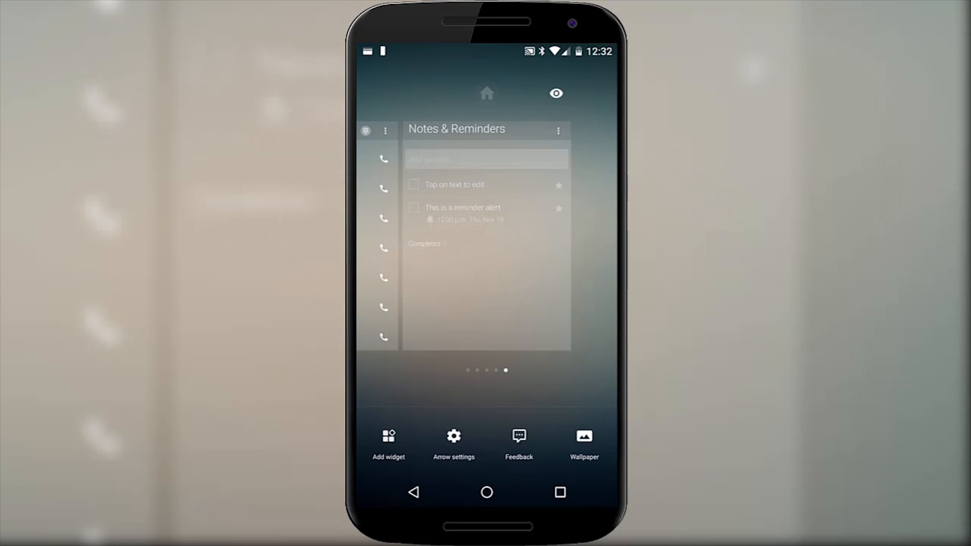
pyautogui.click(453, 439)
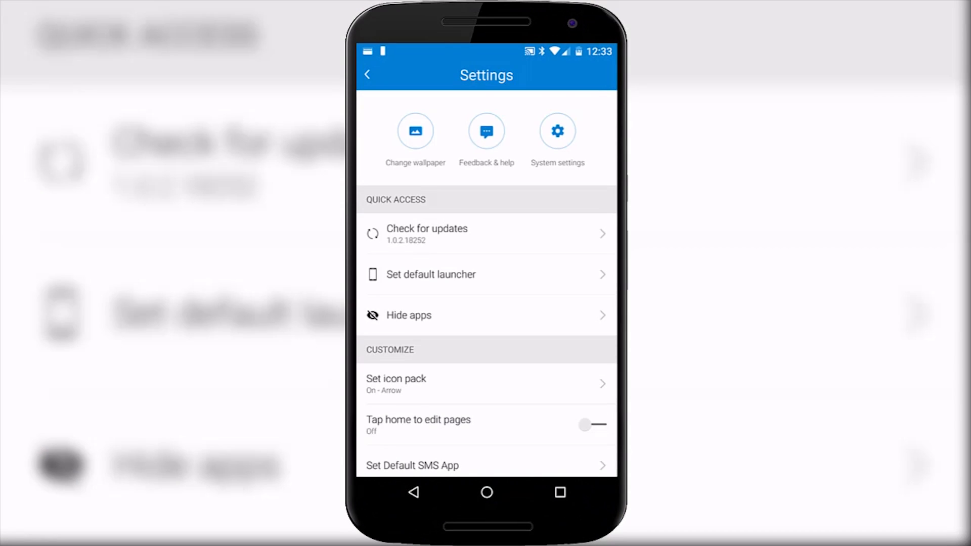
# Step: Check Arrow's wallpaper page with daily Bing wallpaper enabled, then back out of settings
pyautogui.click(414, 132)
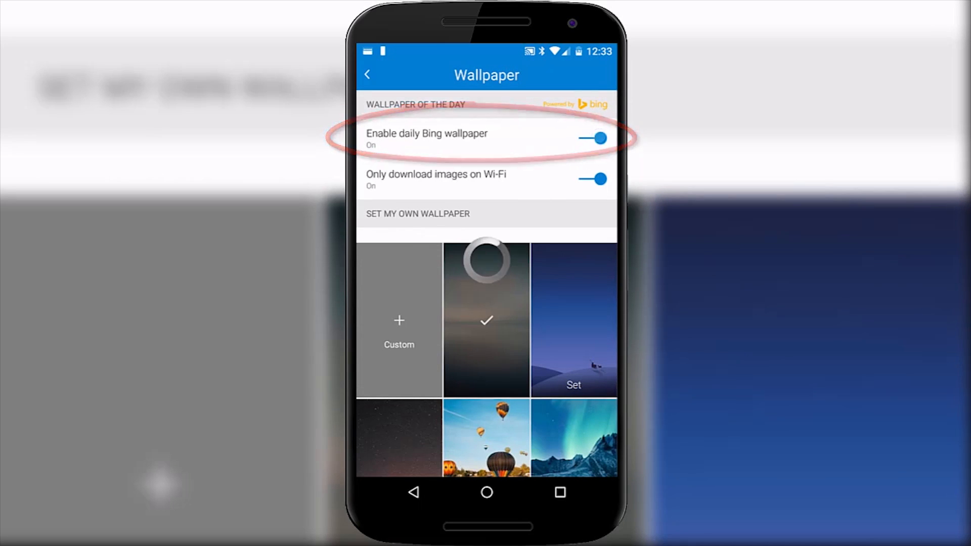
pyautogui.click(367, 74)
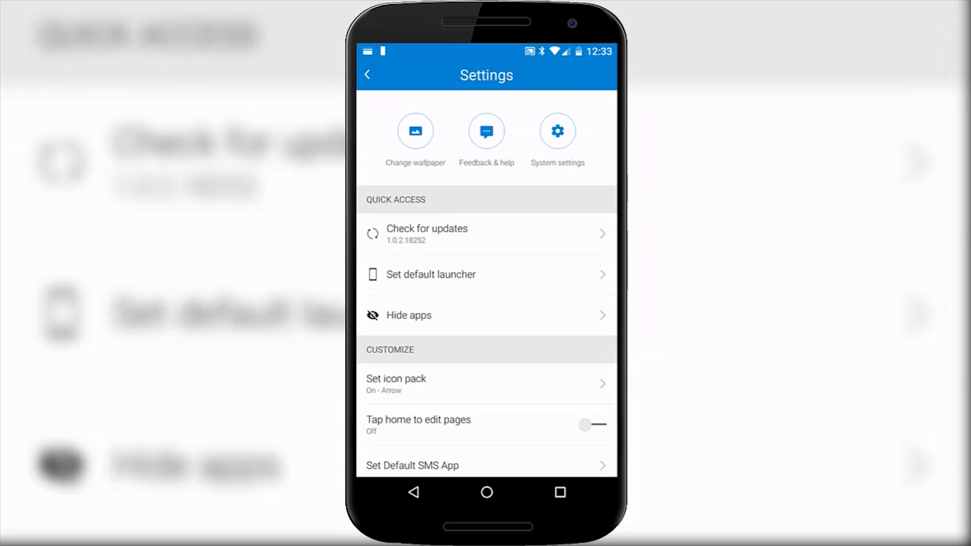
pyautogui.click(366, 74)
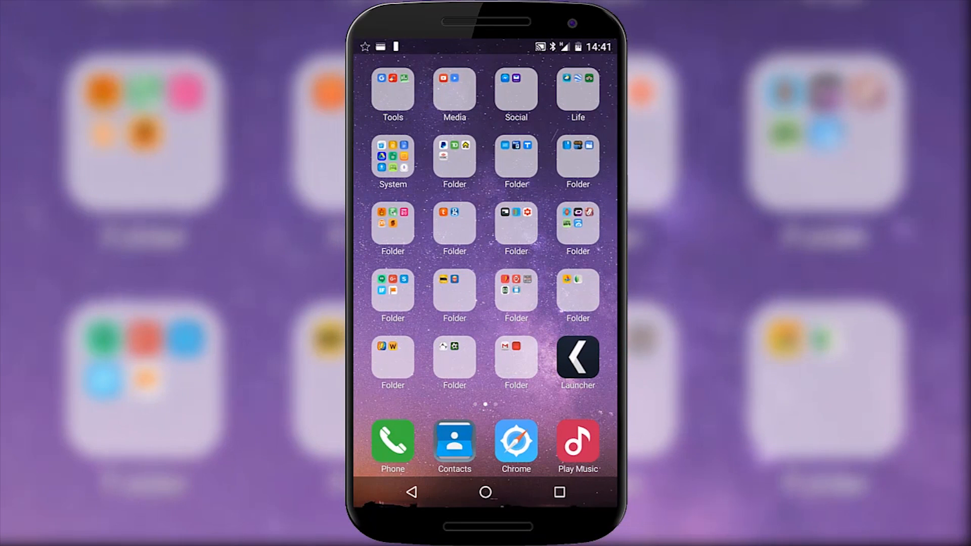
# Step: Open a One Launcher app folder and rename it 'music'
pyautogui.hscroll(-3)
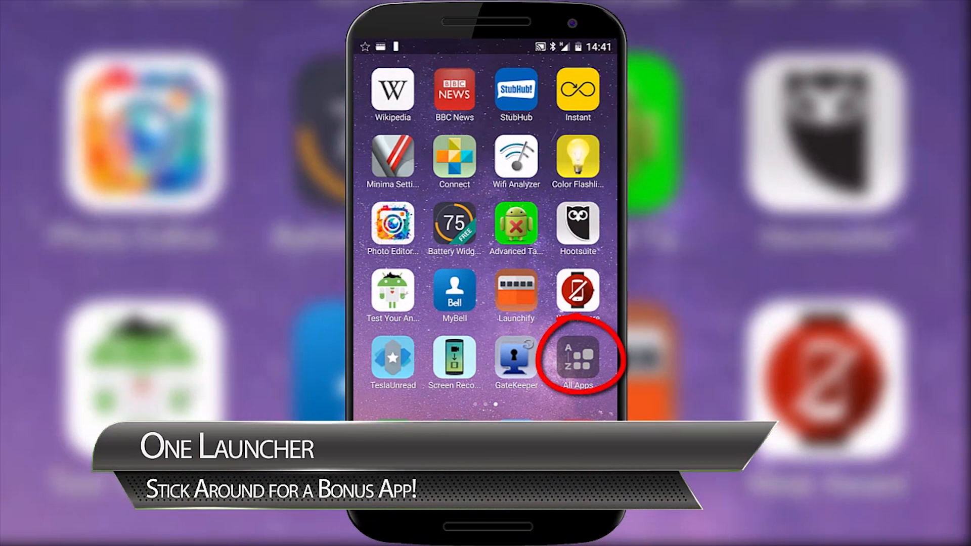
pyautogui.click(577, 358)
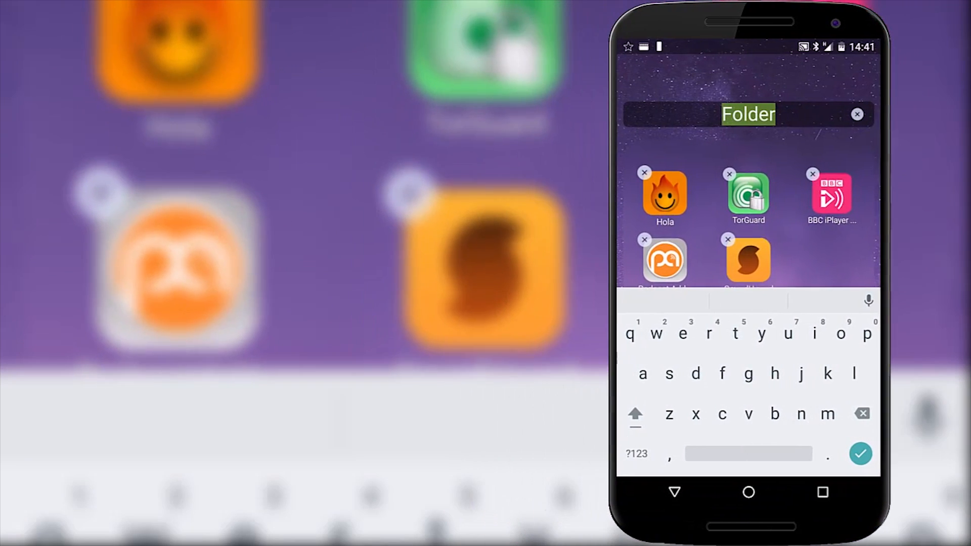
pyautogui.write('music')
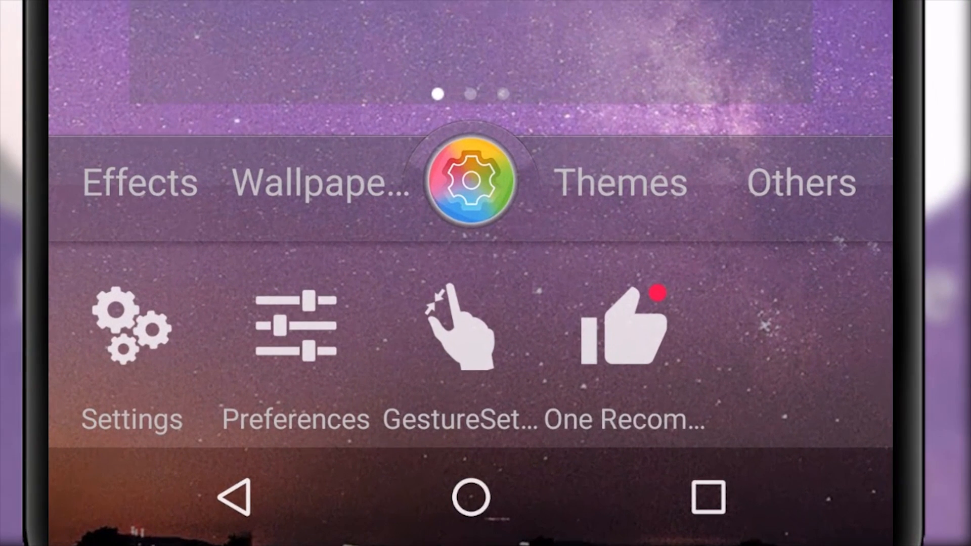
# Step: Apply the Minima Pro live wallpaper, then open the Brilliance theme and download it
pyautogui.click(139, 182)
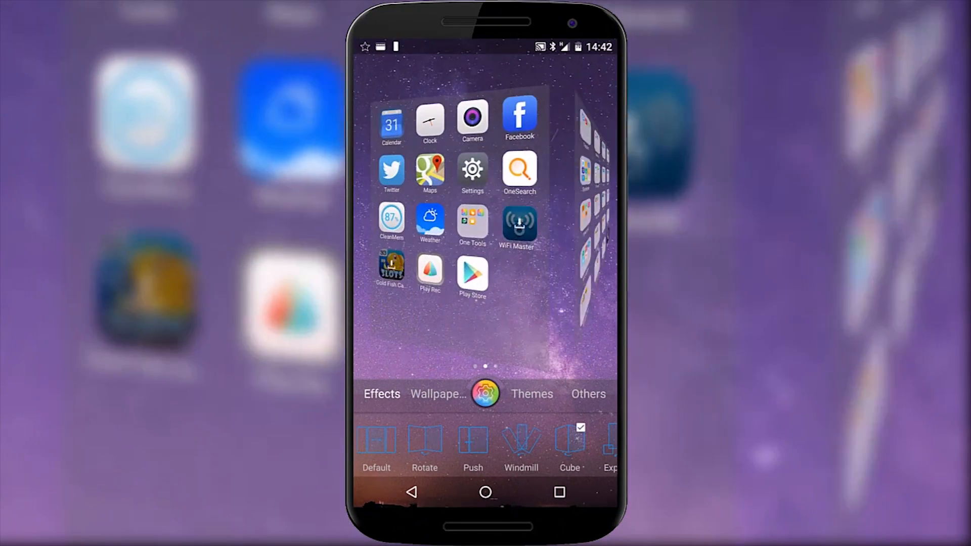
pyautogui.click(437, 395)
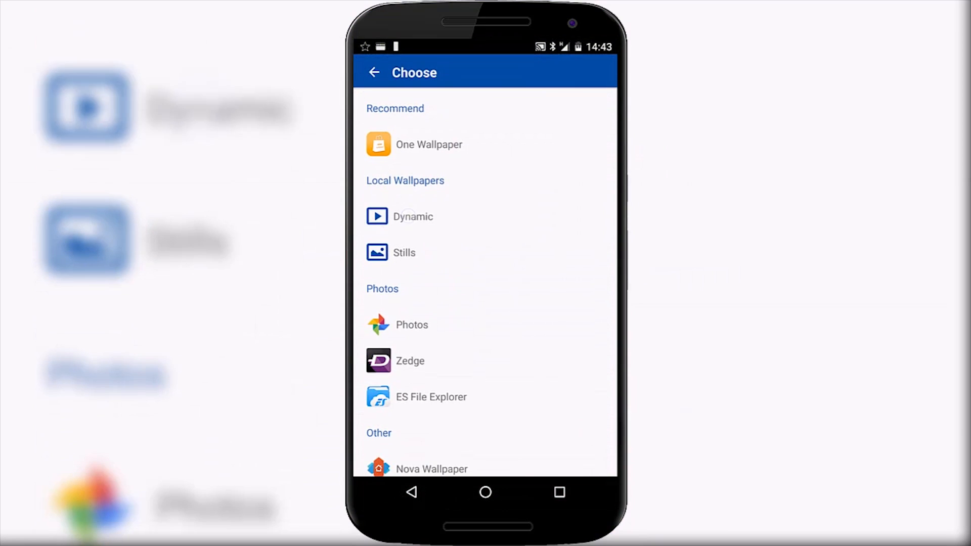
pyautogui.click(413, 216)
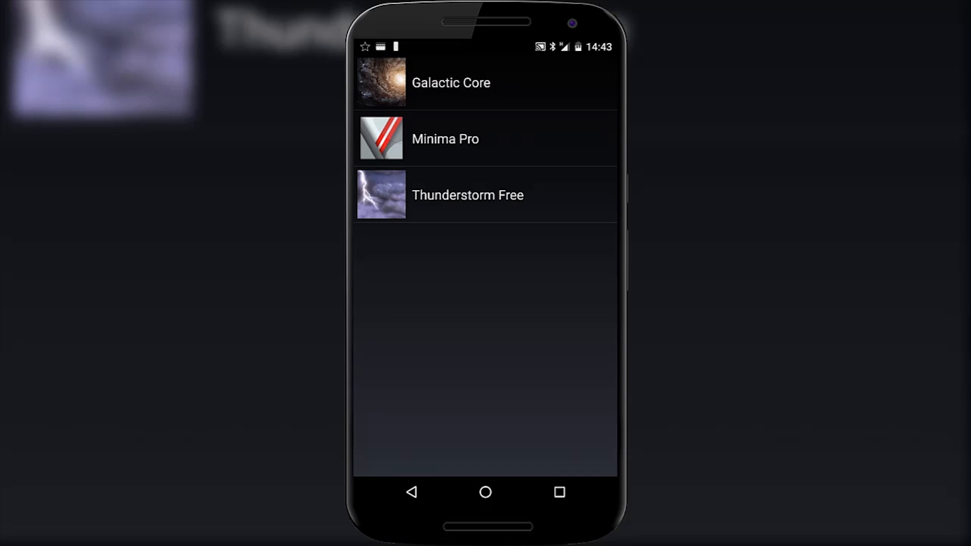
pyautogui.click(444, 138)
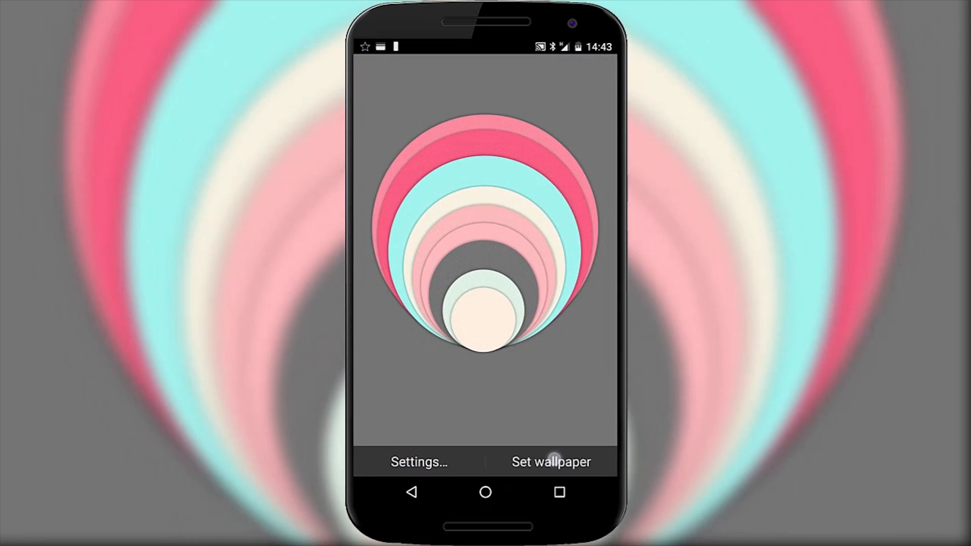
pyautogui.click(550, 462)
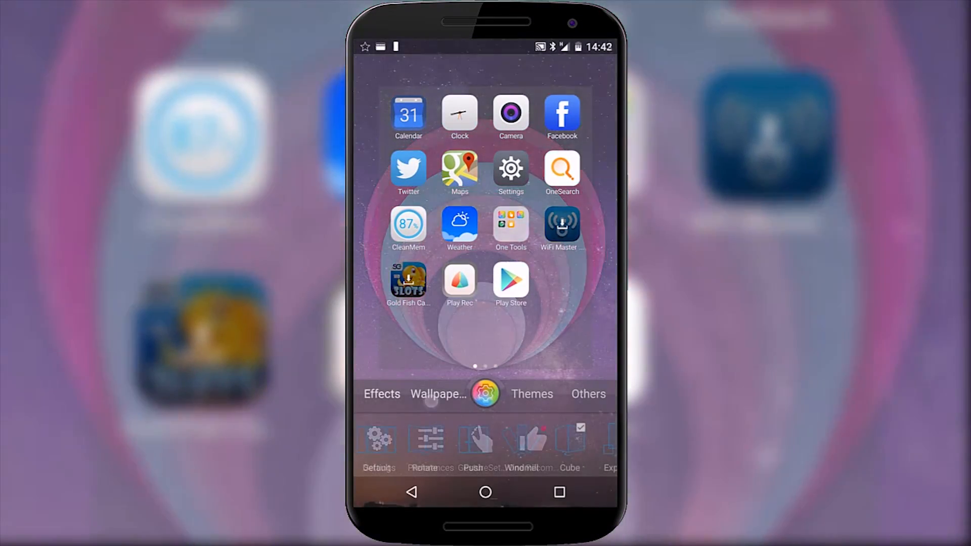
pyautogui.click(532, 395)
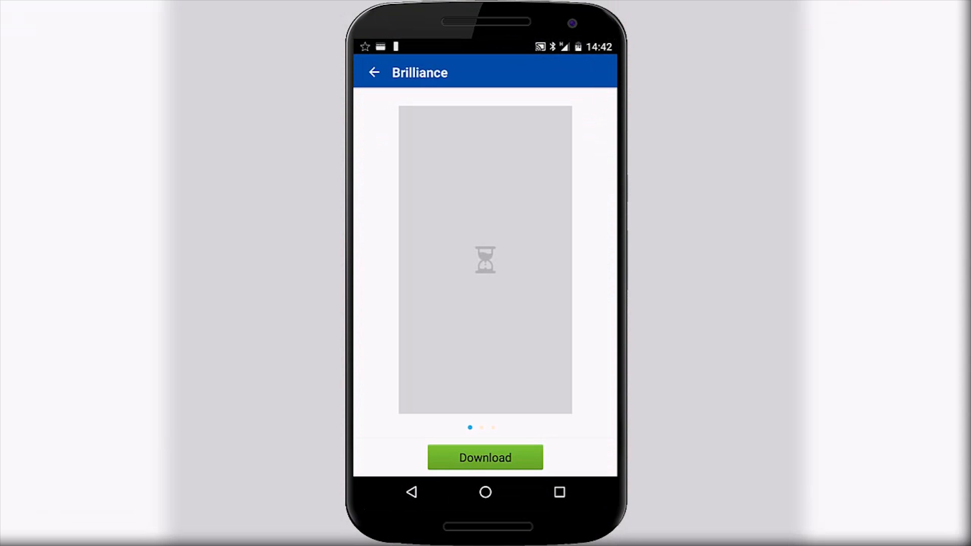
pyautogui.click(485, 458)
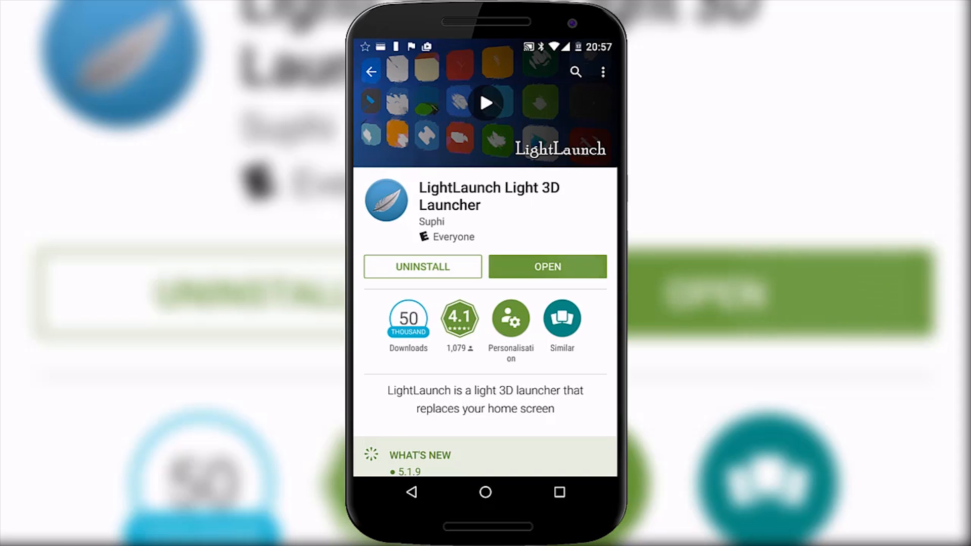
# Step: Launch LightLaunch from its Play Store listing and scroll through its 3D app grid
pyautogui.click(547, 266)
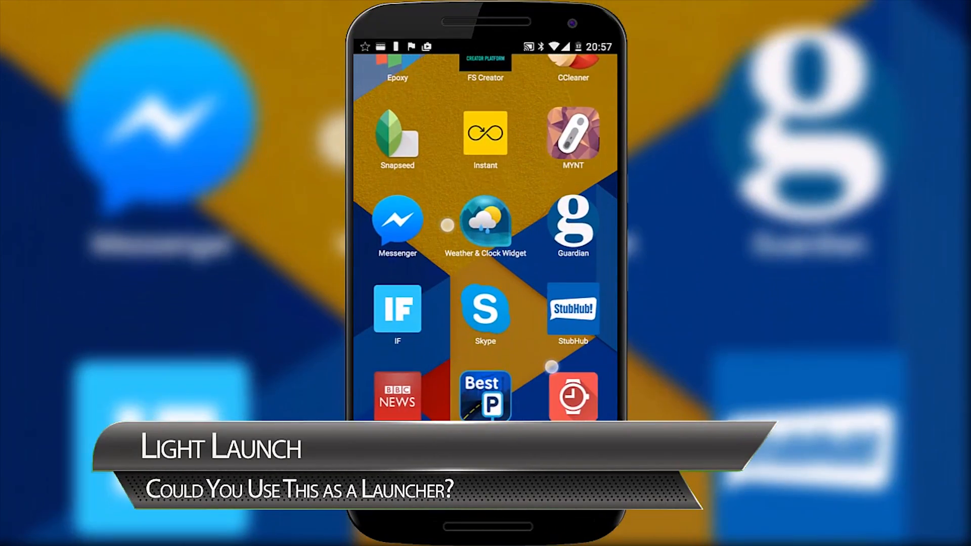
pyautogui.scroll(-3)
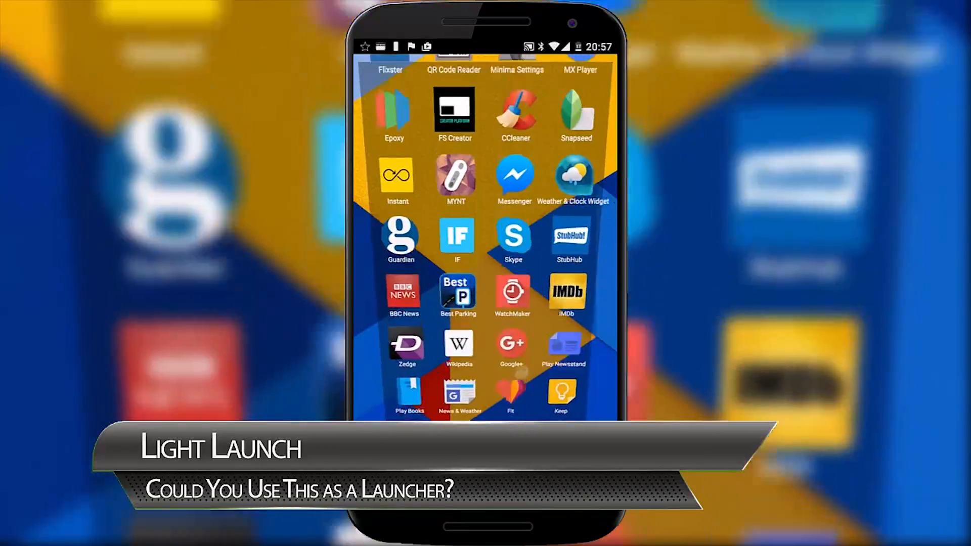
pyautogui.scroll(-3)
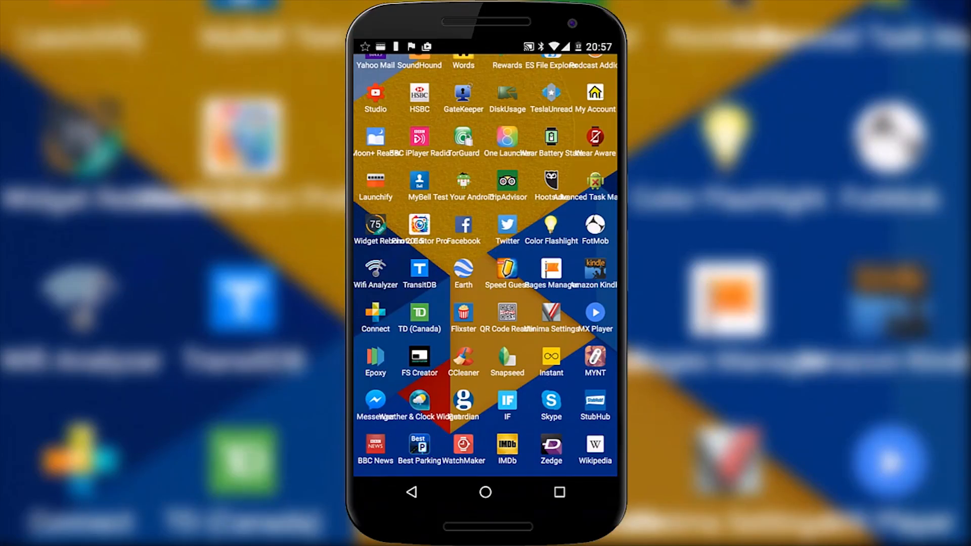
pyautogui.scroll(-3)
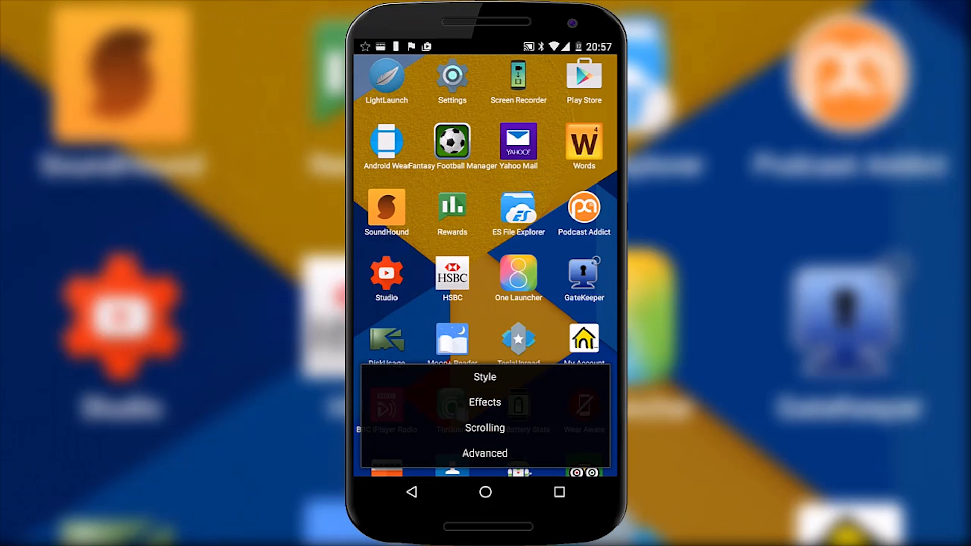
# Step: Review LightLaunch's Scroll Brake, Scroll Fling and Page speed sliders, then close them
pyautogui.click(494, 428)
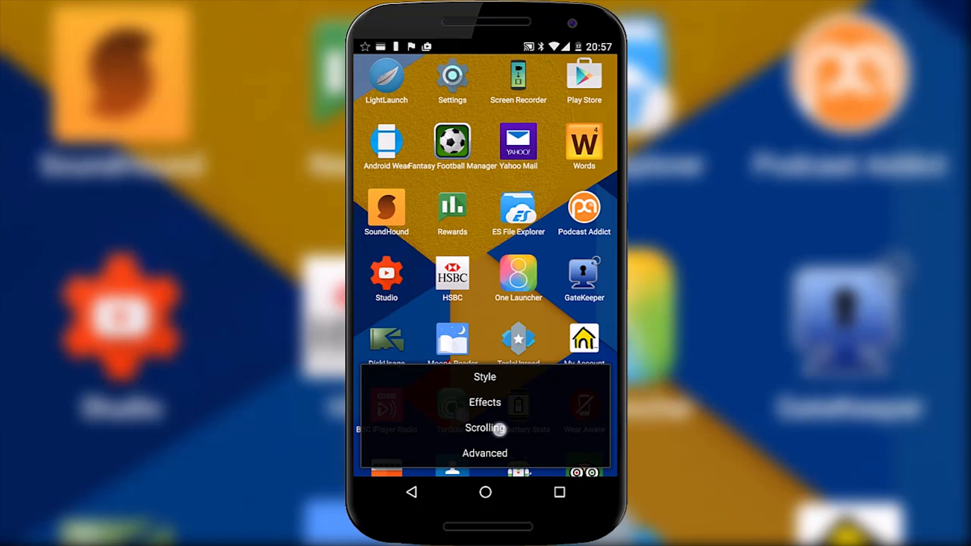
pyautogui.click(485, 428)
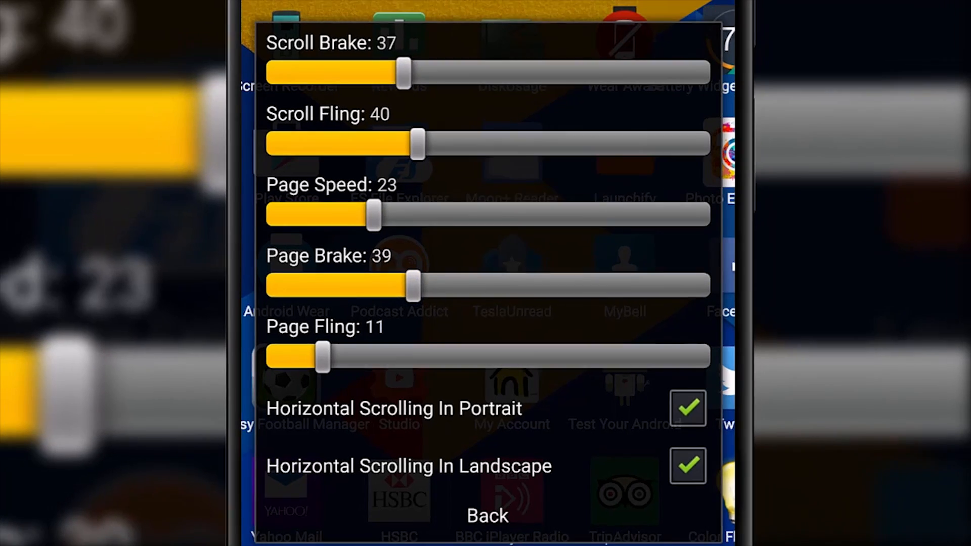
pyautogui.click(486, 516)
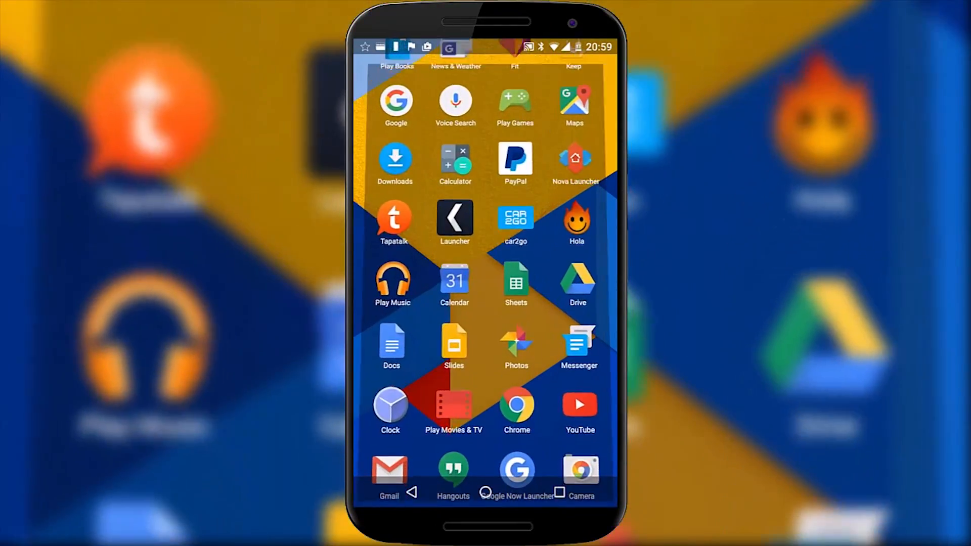
# Step: Scroll through the rest of the LightLaunch app grid
pyautogui.scroll(-3)
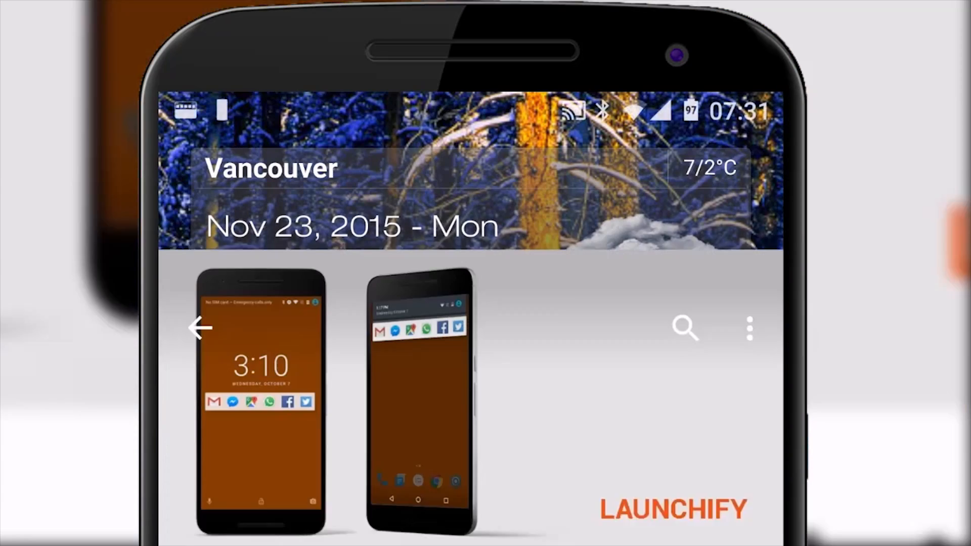
pyautogui.scroll(-3)
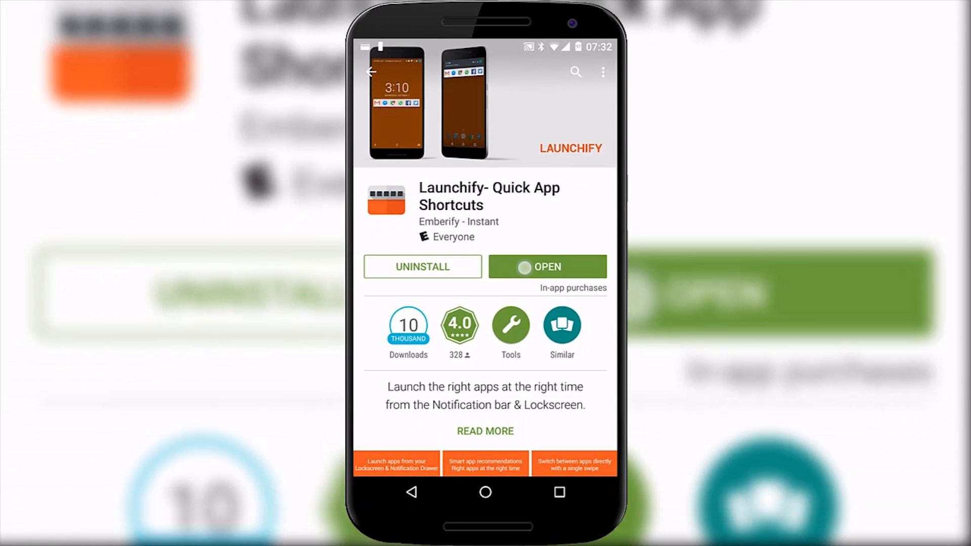
# Step: Open Launchify, tick BBC News under Custom apps, and launch it from the notification shortcuts
pyautogui.click(547, 267)
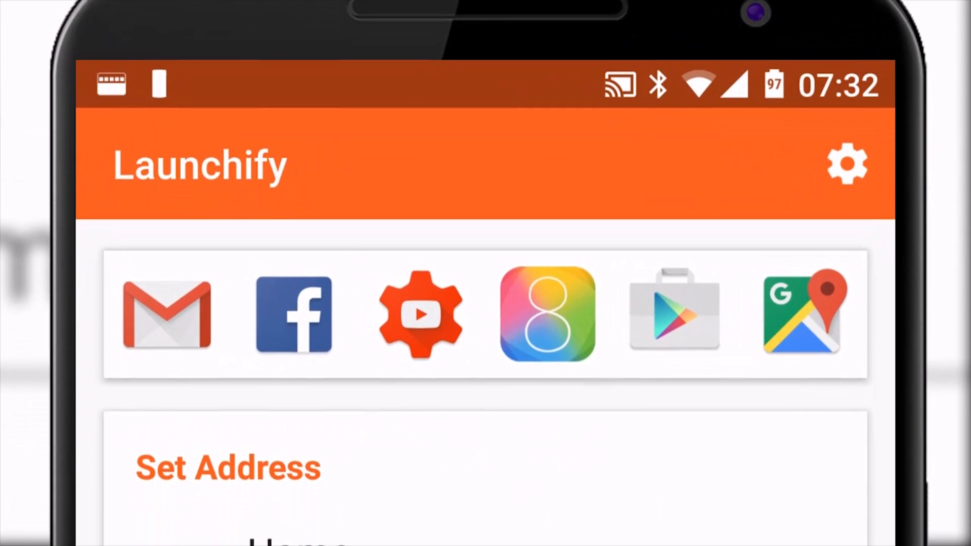
pyautogui.scroll(-3)
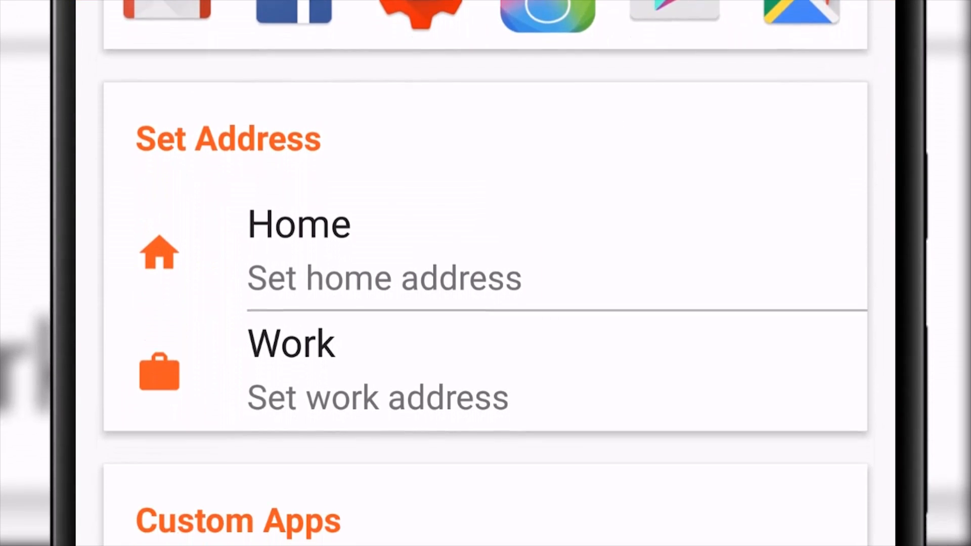
pyautogui.scroll(-3)
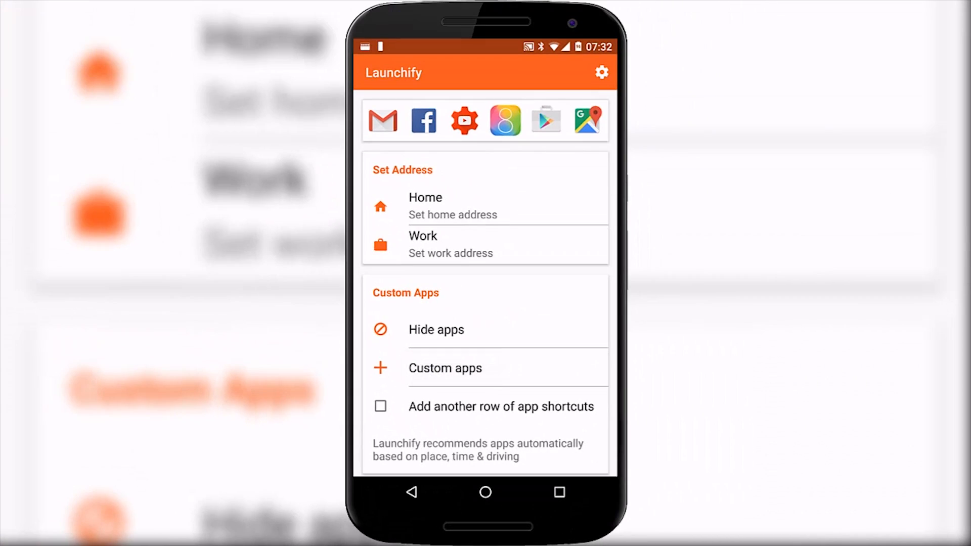
pyautogui.click(444, 368)
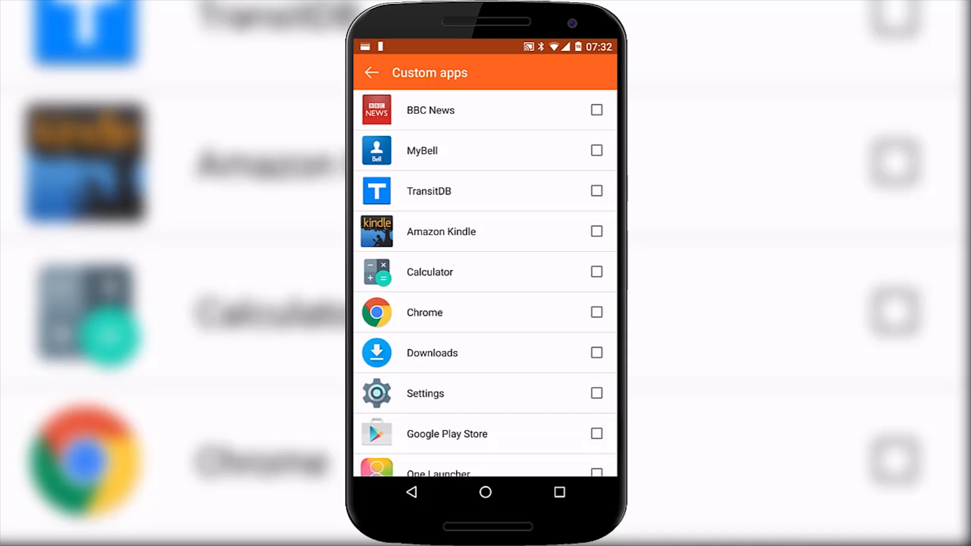
pyautogui.click(596, 110)
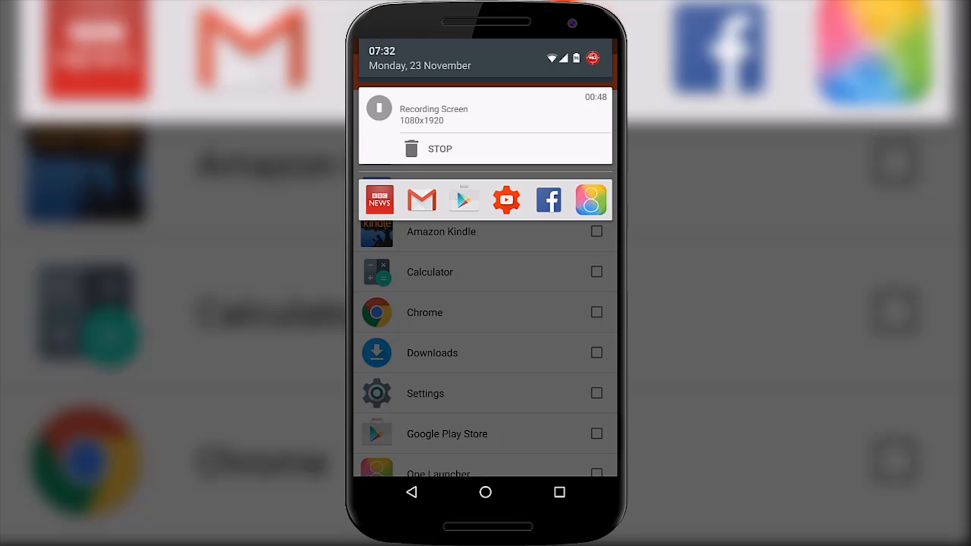
pyautogui.click(379, 200)
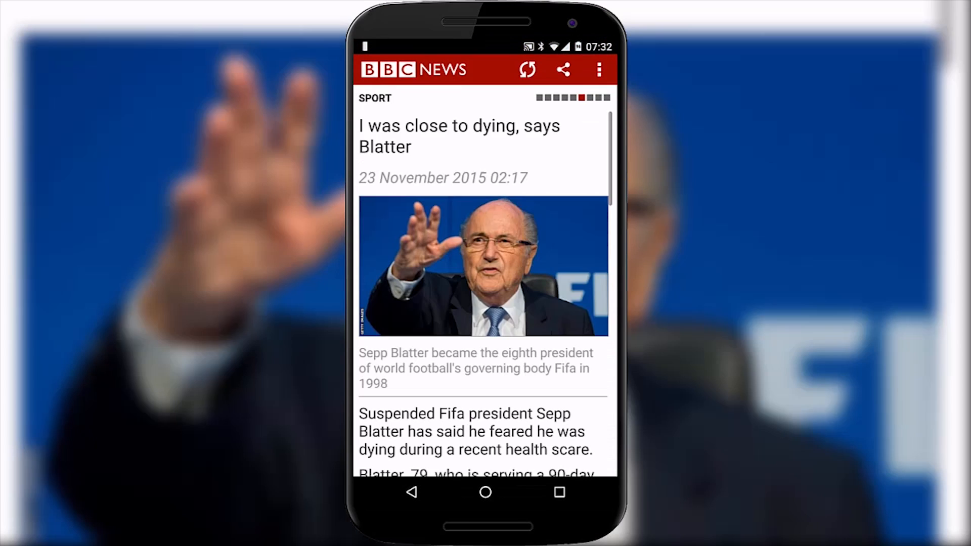